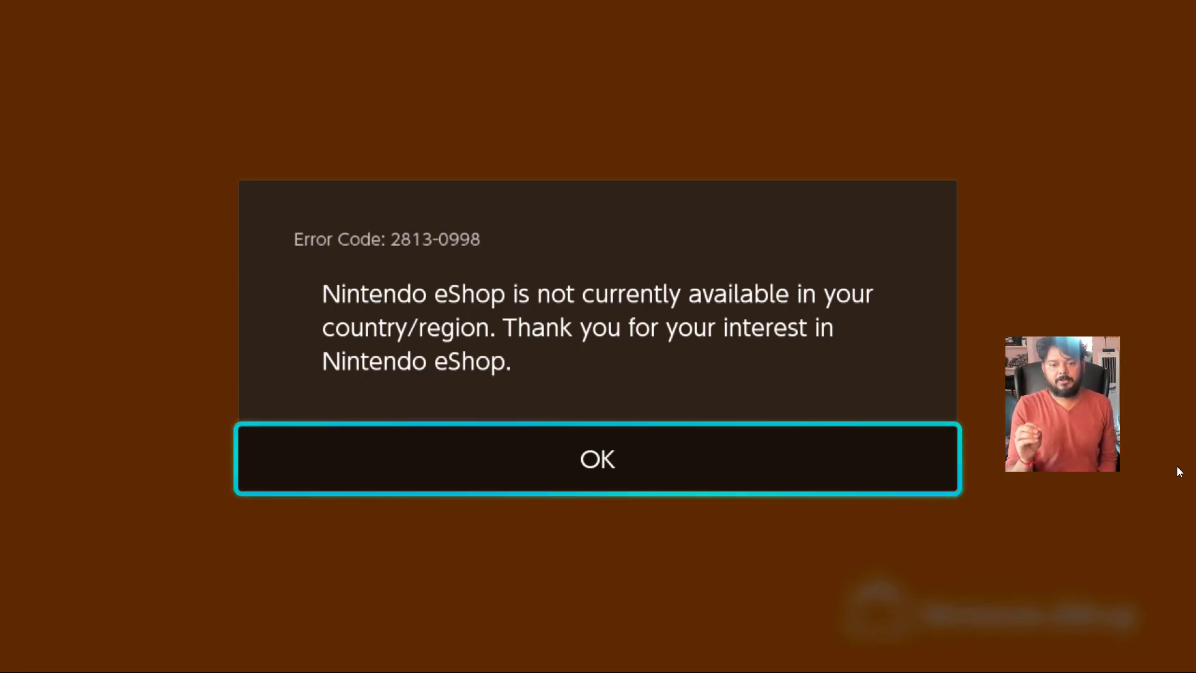
- Dismiss the eShop region error, retry launching the eShop as the user, and dismiss the error again
click(598, 459)
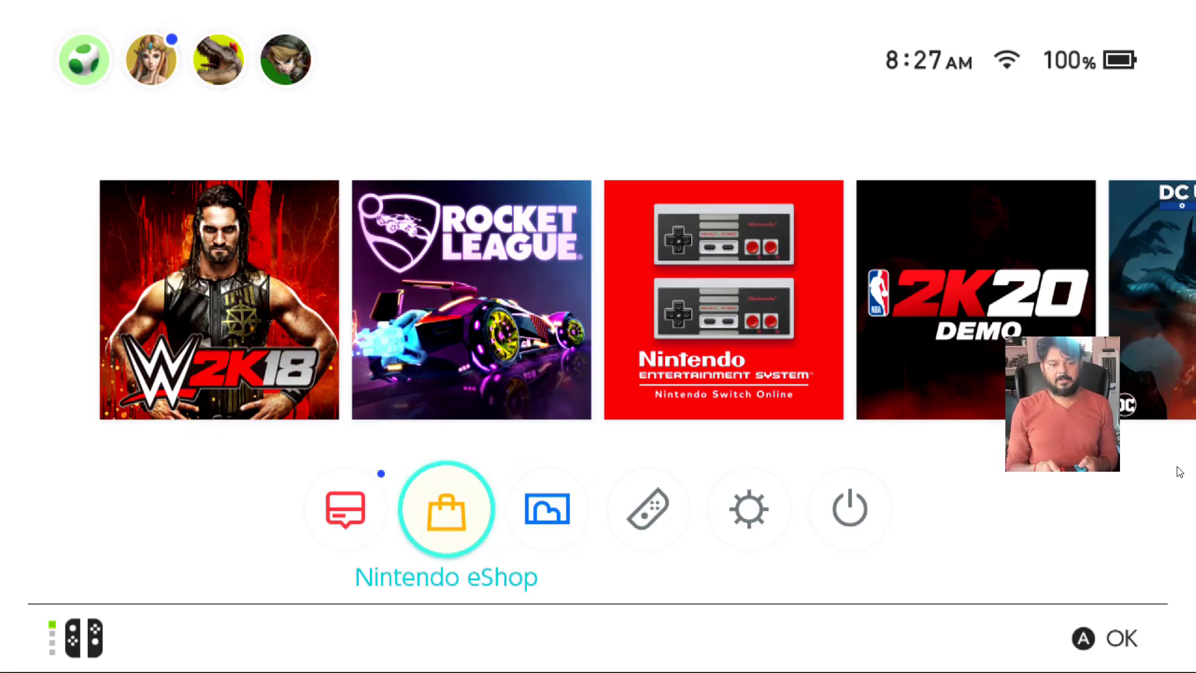
click(447, 509)
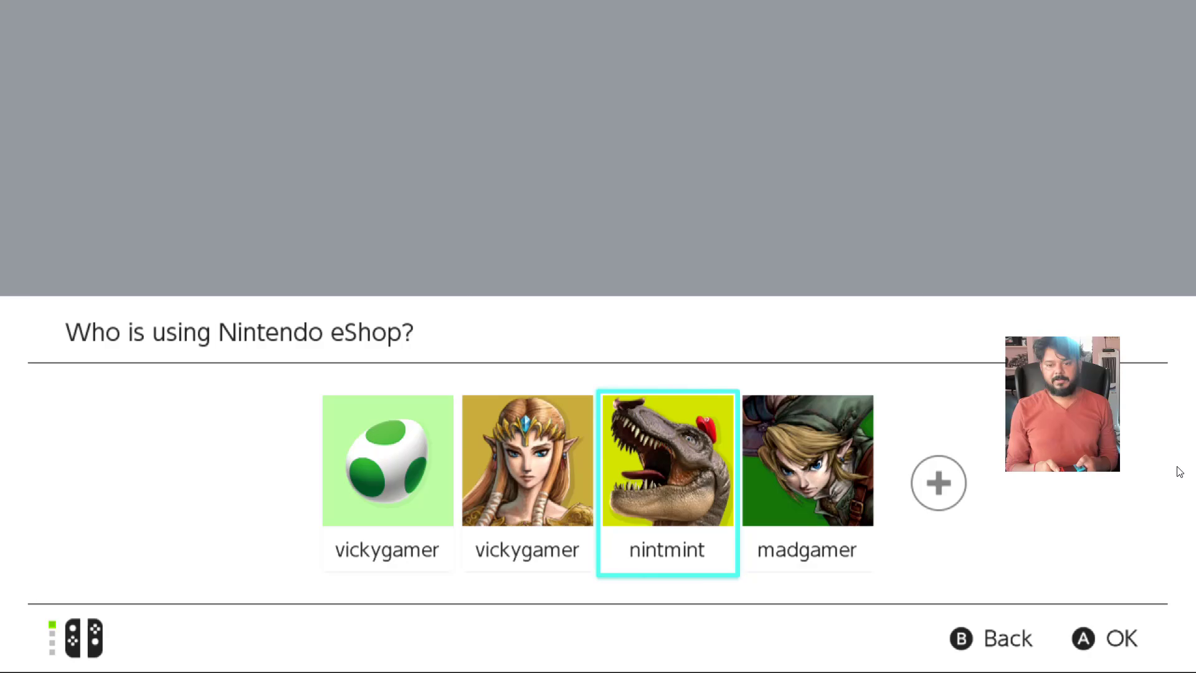
click(666, 465)
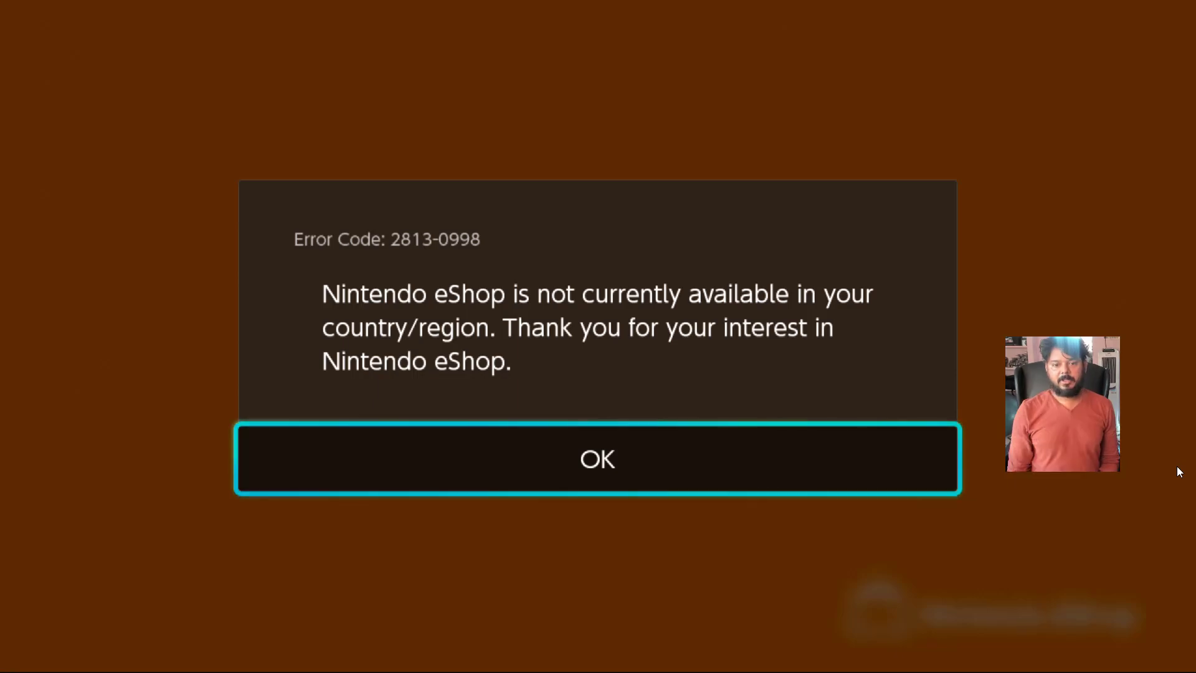
click(598, 459)
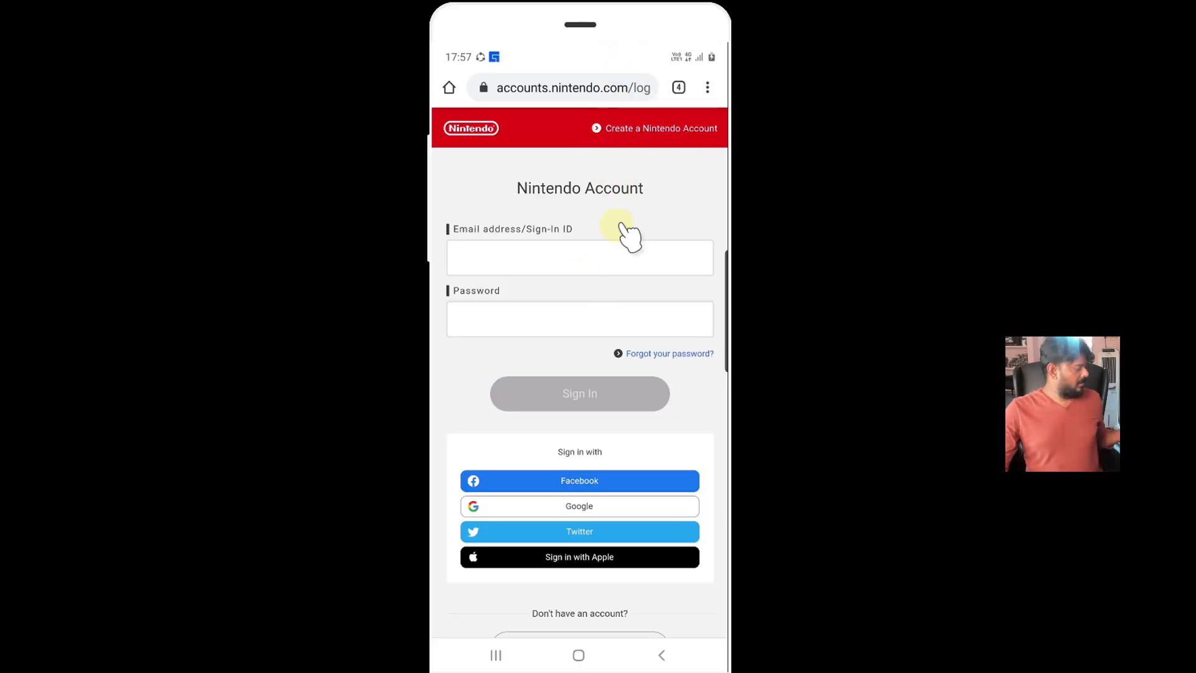
- Sign in to the Nintendo Account on the phone with the email address and password
click(578, 258)
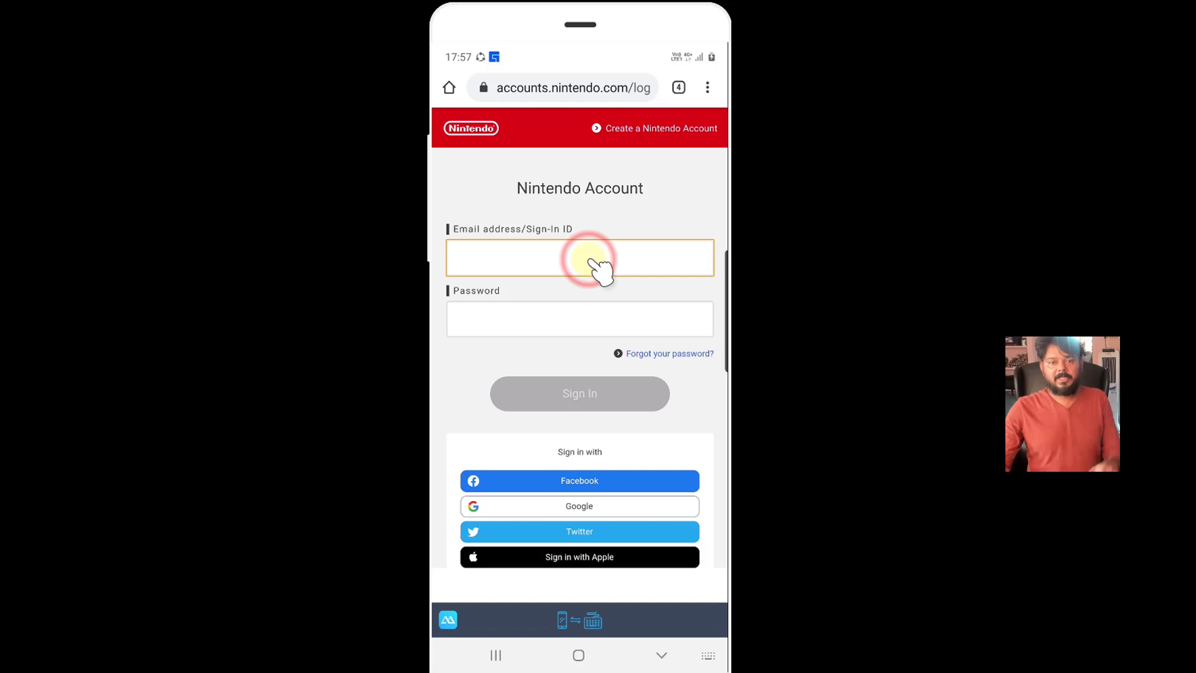
click(581, 259)
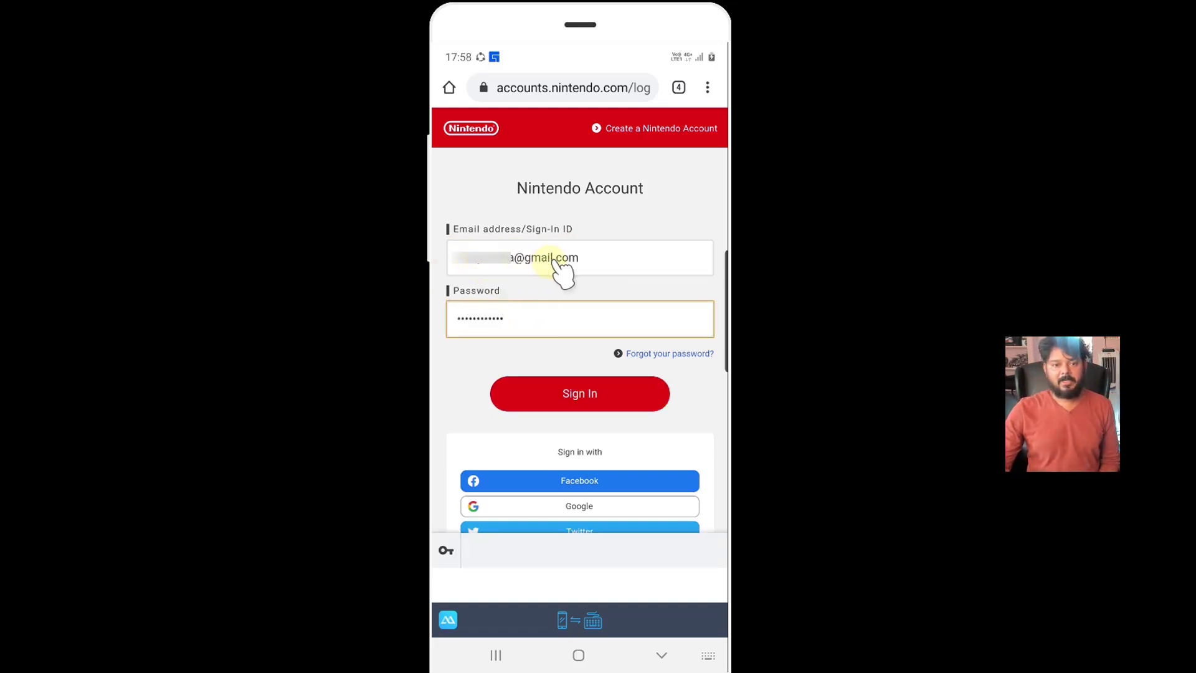
click(581, 394)
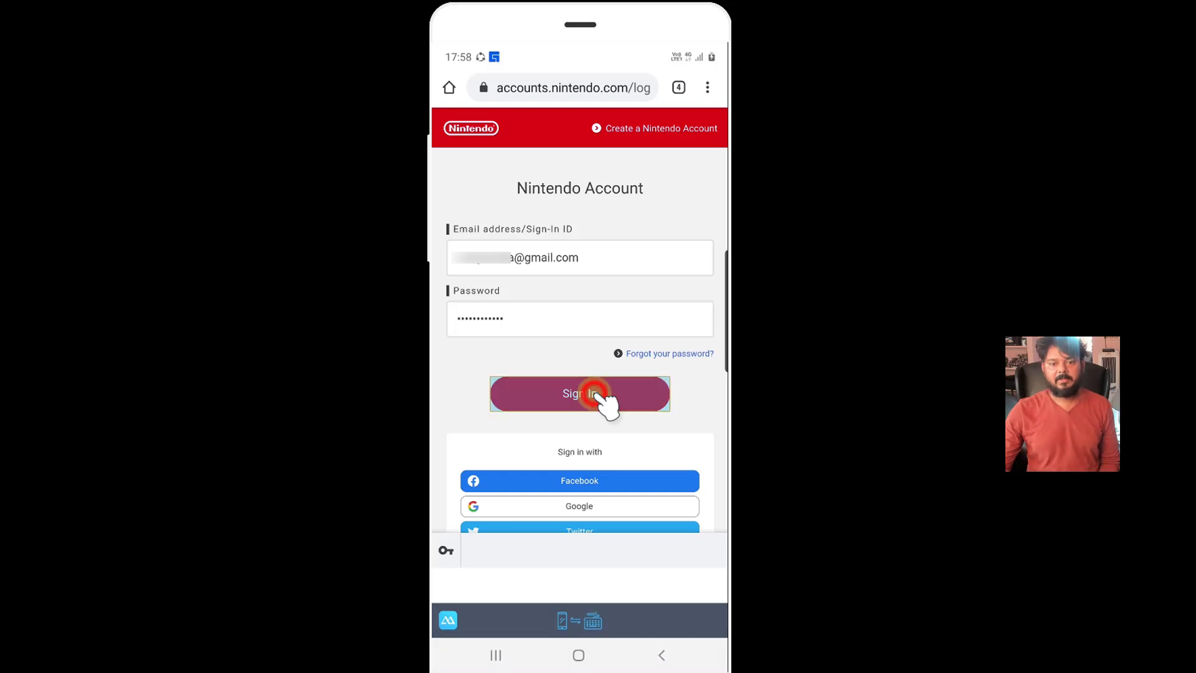
click(581, 393)
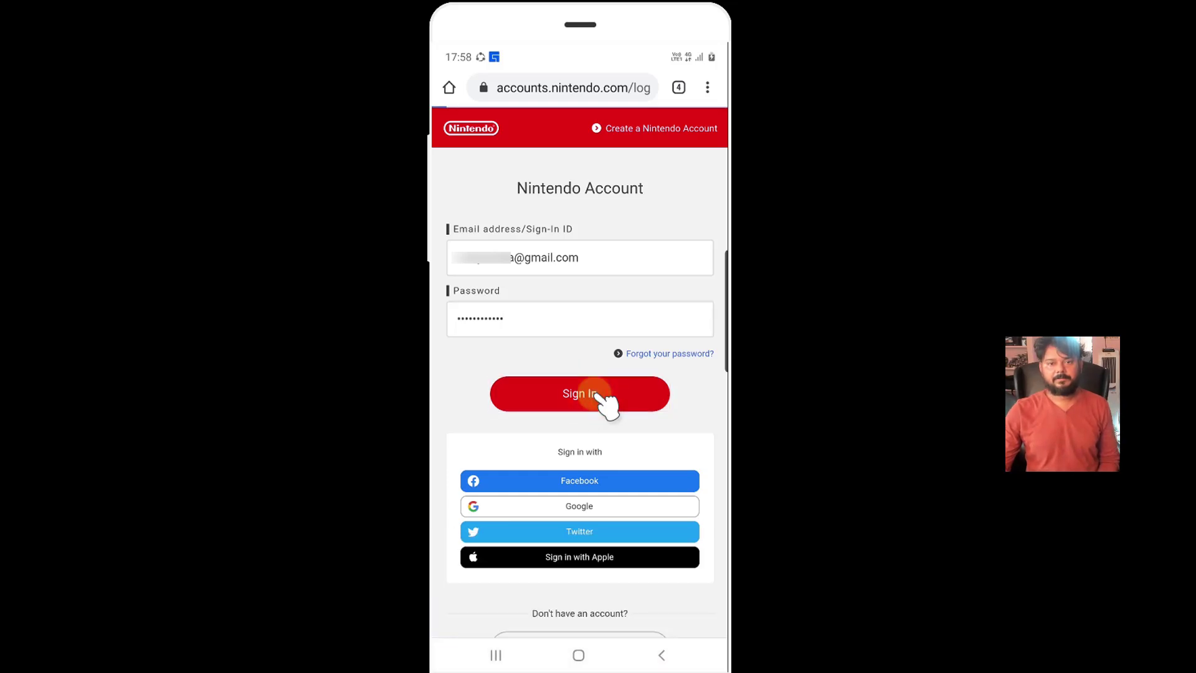
click(581, 394)
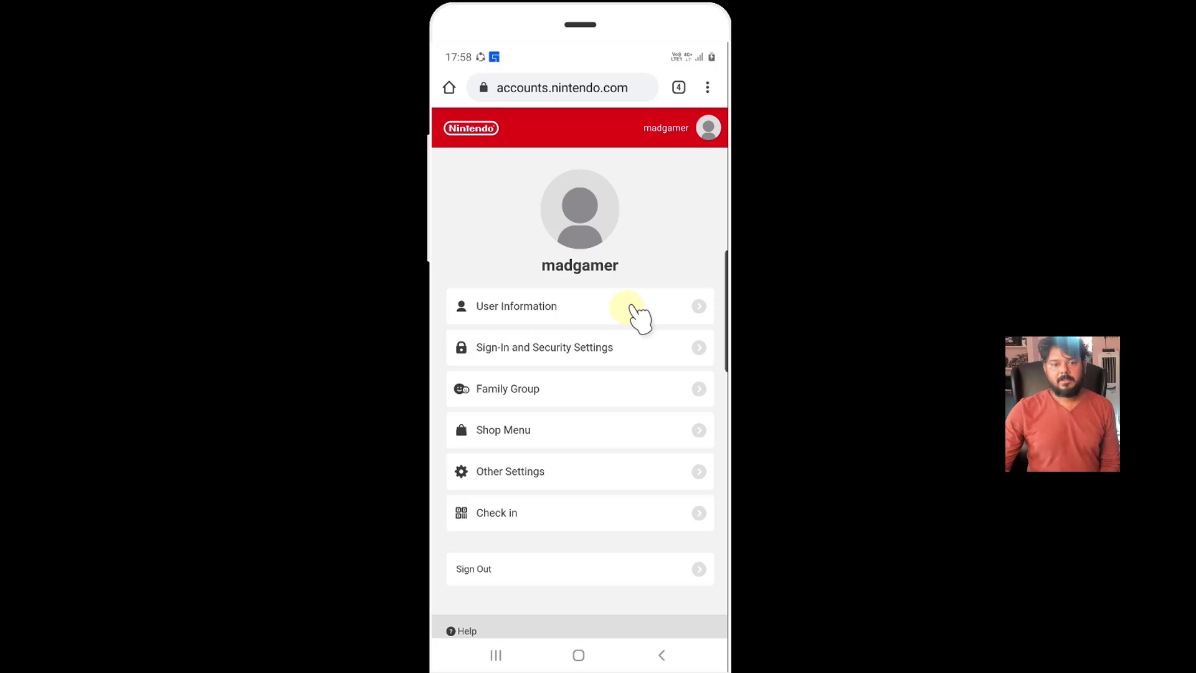
mouse_move(610, 323)
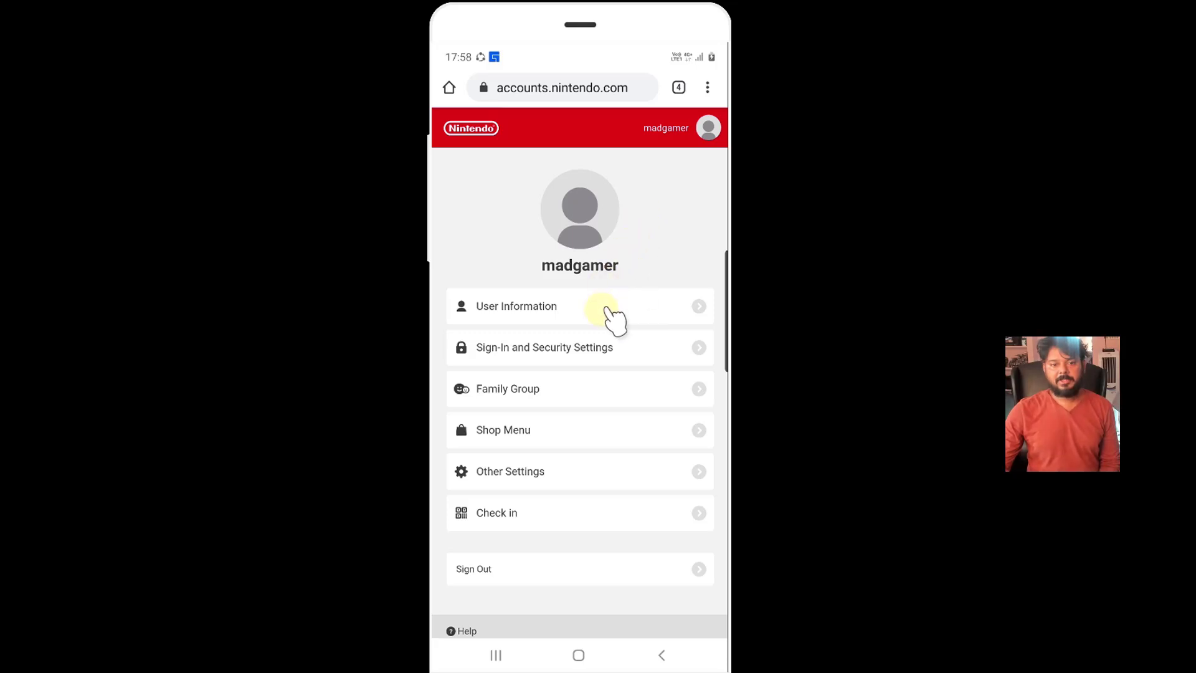
- Go through User Information to the Edit Profile page listing India as country/region
click(602, 307)
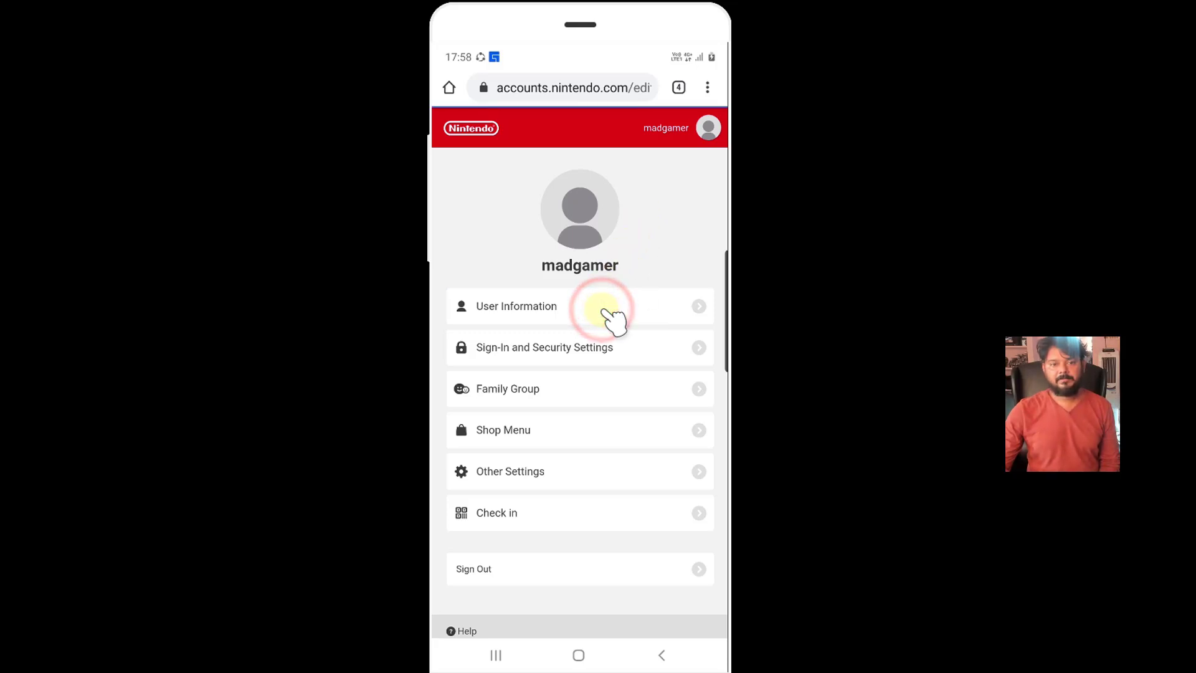
click(604, 309)
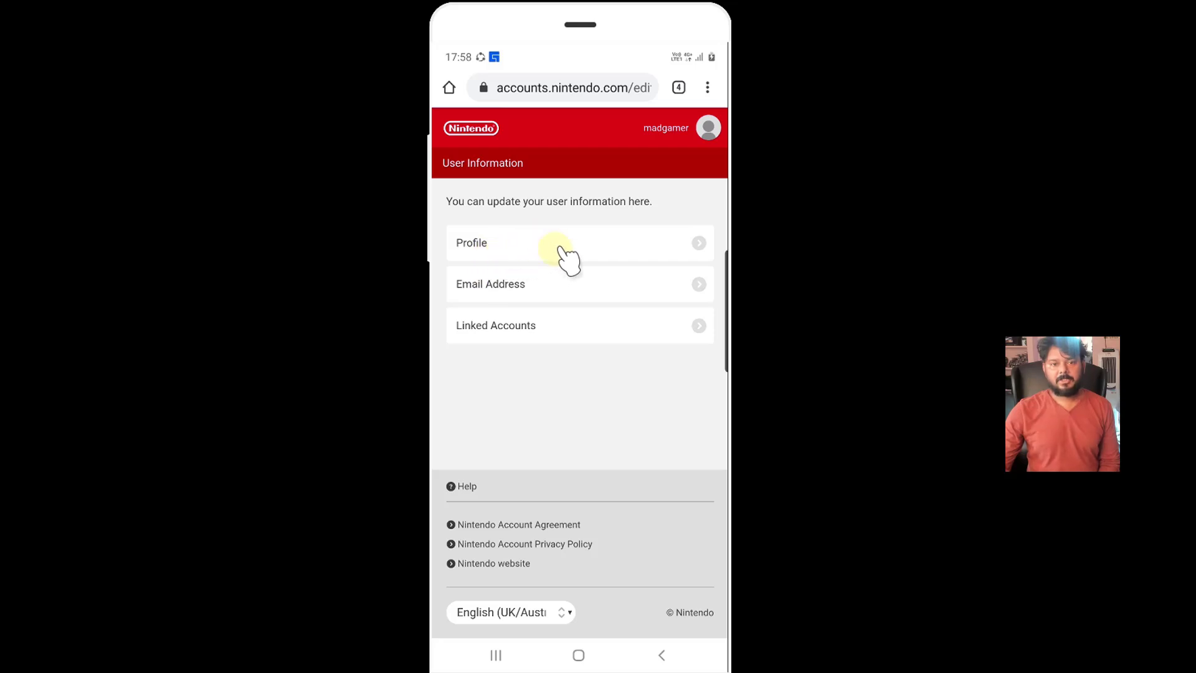
click(553, 243)
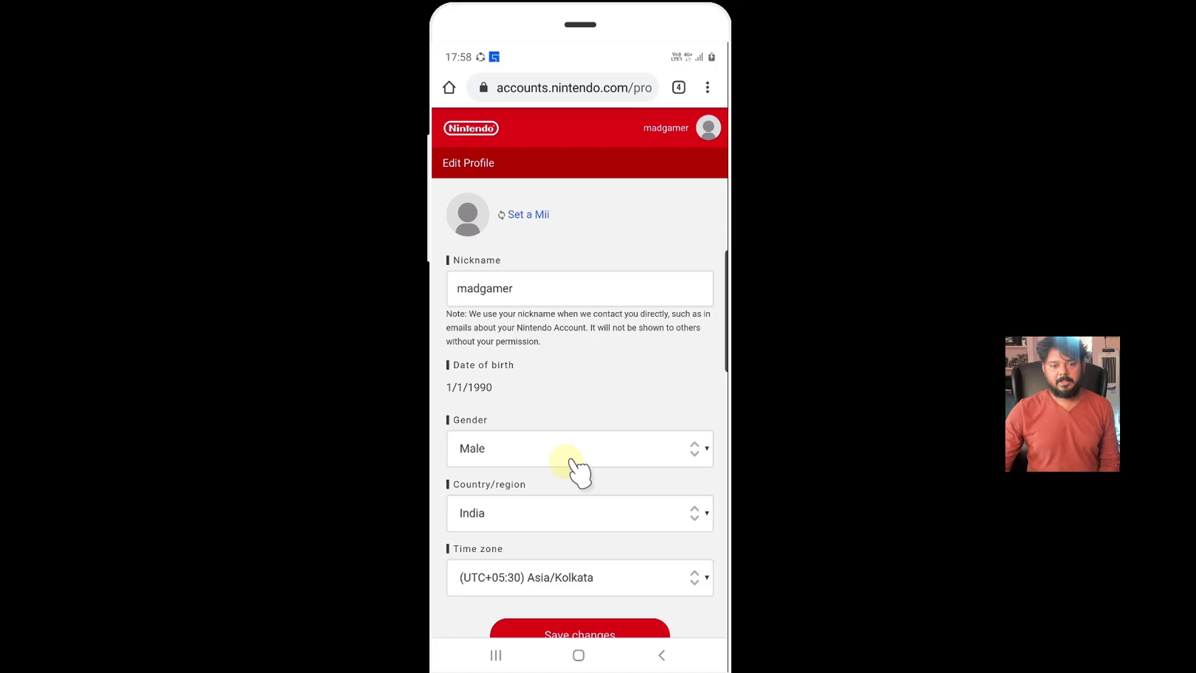
mouse_move(508, 522)
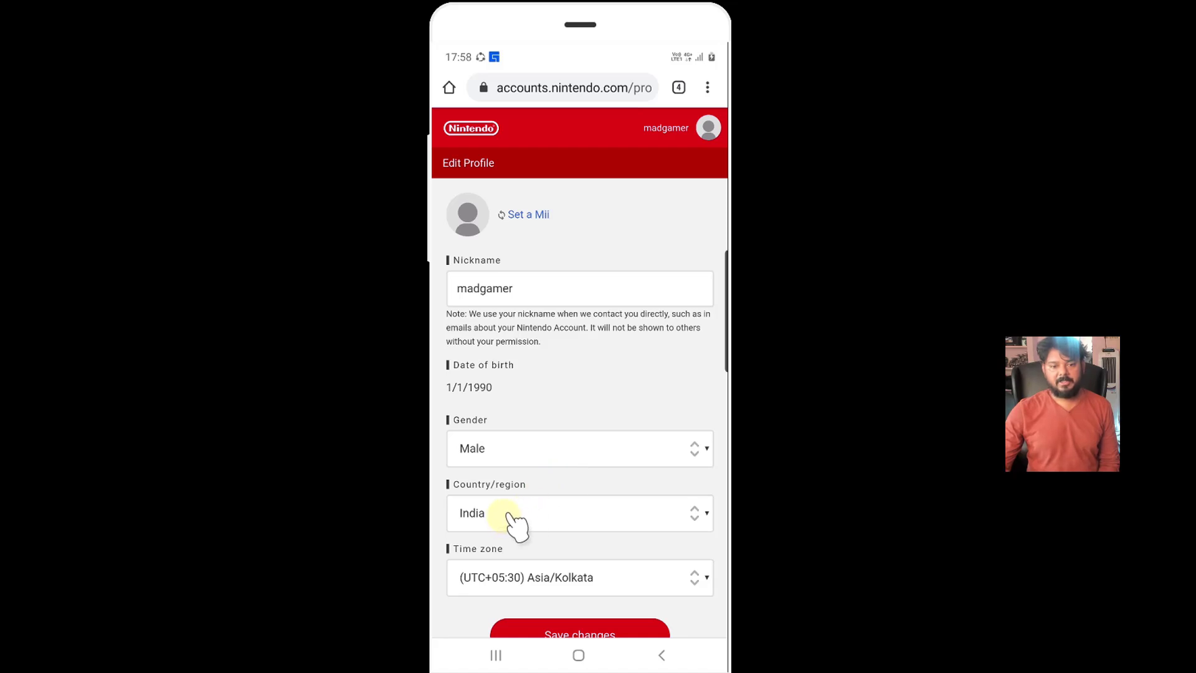
- Choose United States from the Country/region list, giving time zone America/New York
click(579, 513)
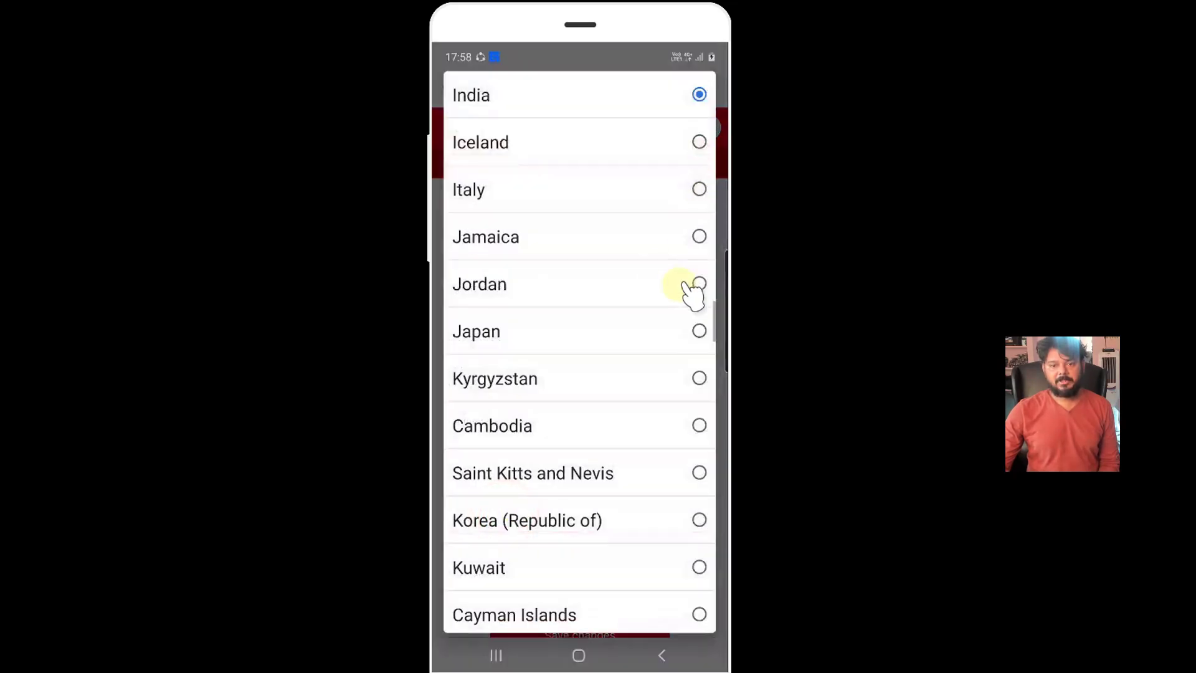
scroll(down, 3)
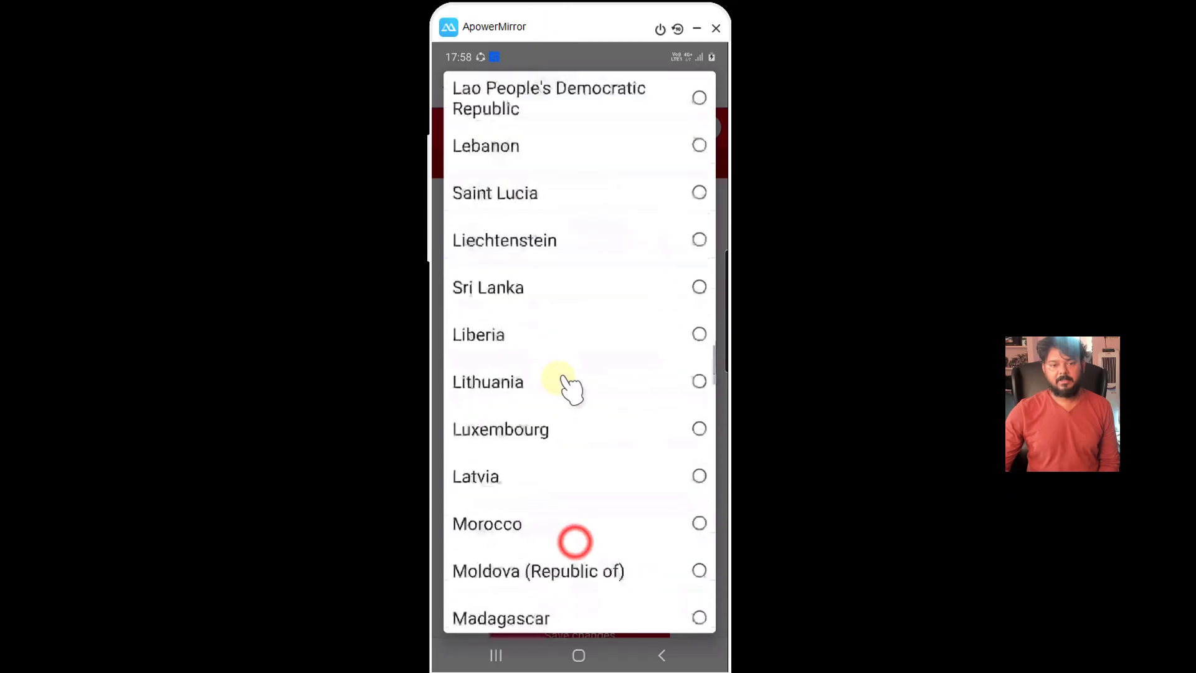
scroll(down, 3)
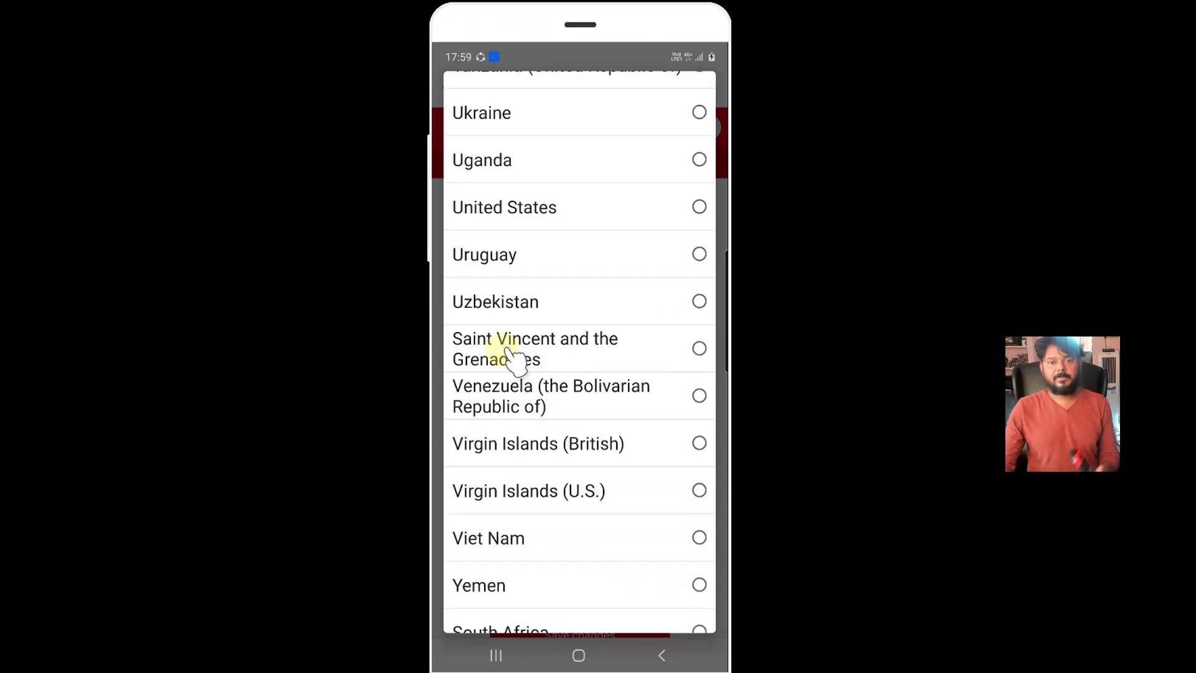
mouse_move(644, 212)
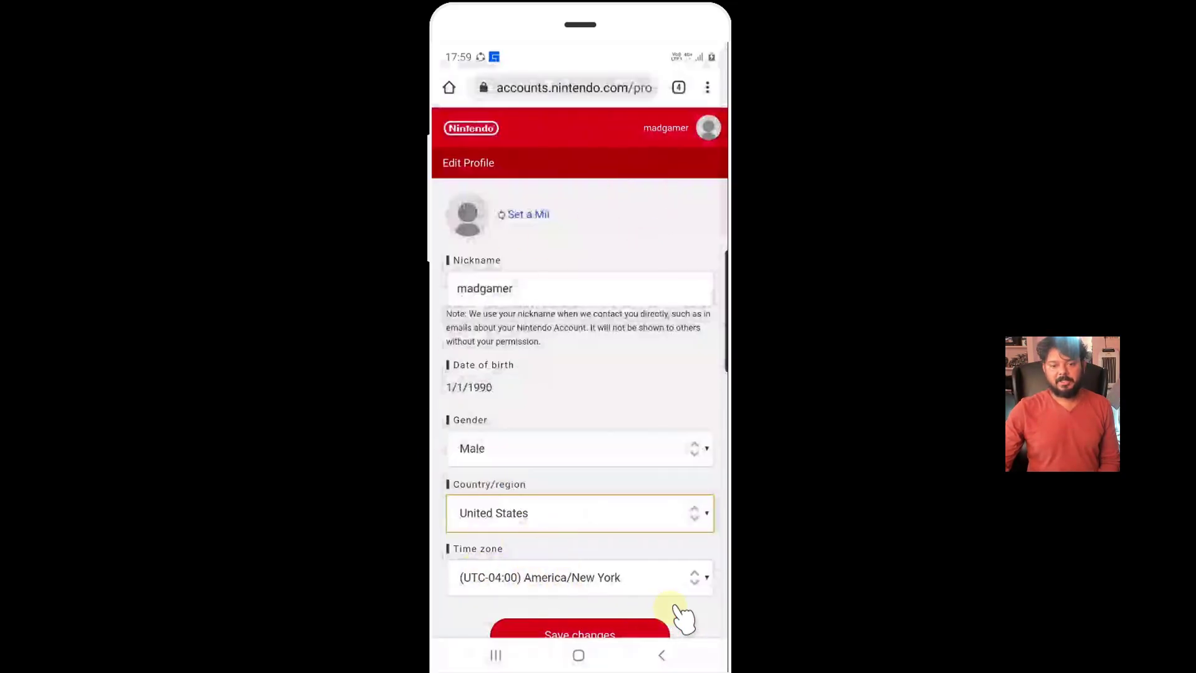
- Save the profile changes, reaching the agreement-terms confirmation page
click(598, 541)
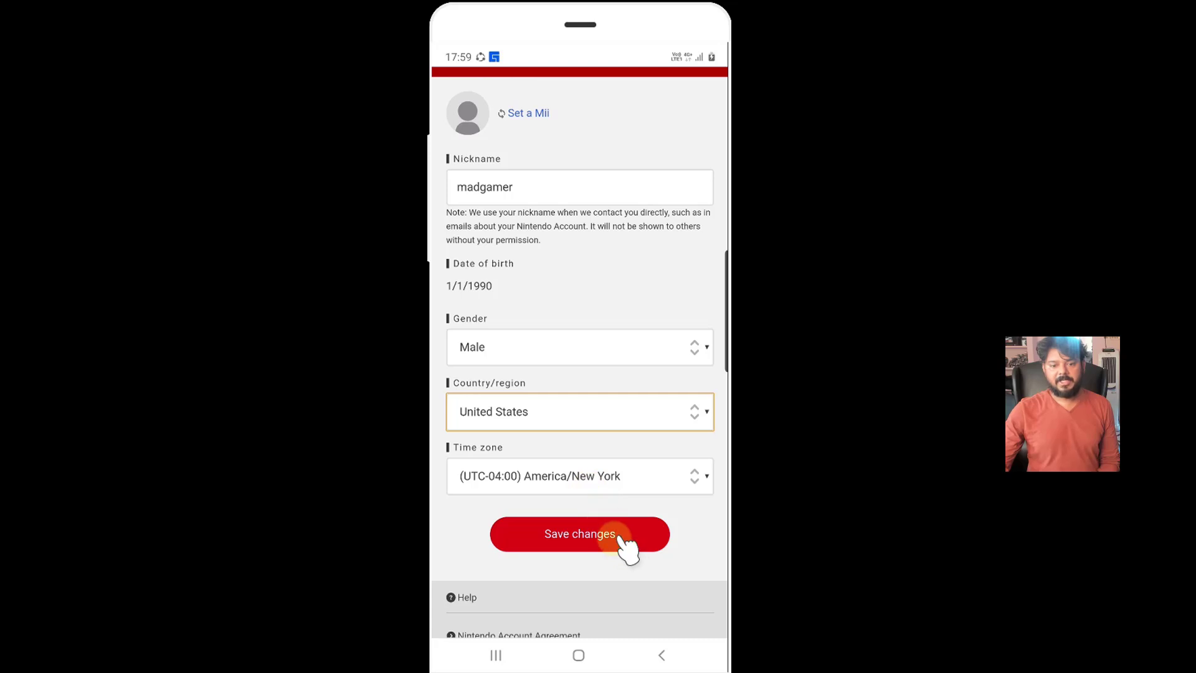
click(600, 542)
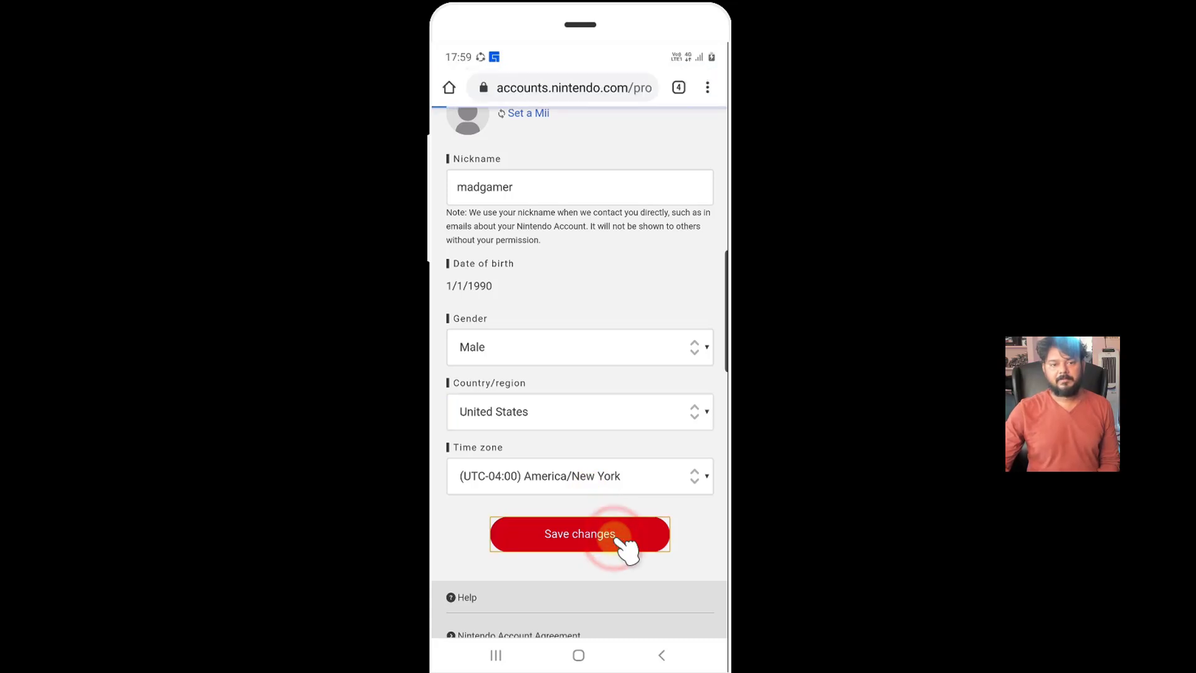
click(581, 534)
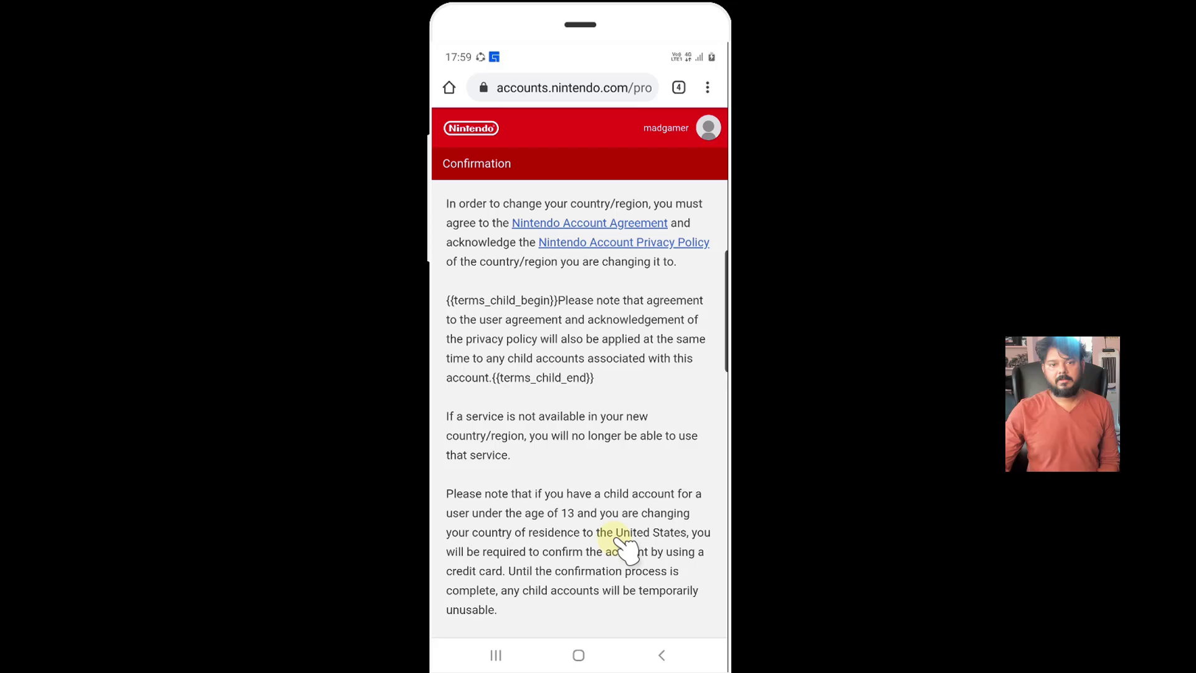
- Agree to the region-change terms and reopen Profile showing United States, America/New York
scroll(down, 3)
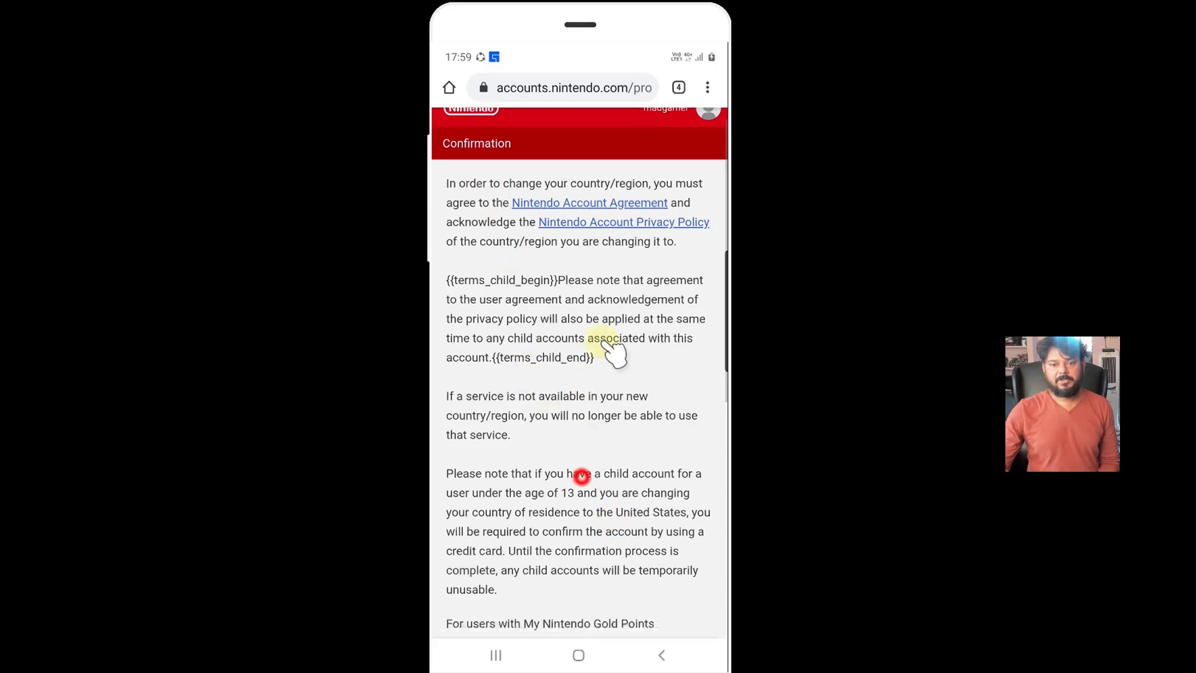
scroll(down, 3)
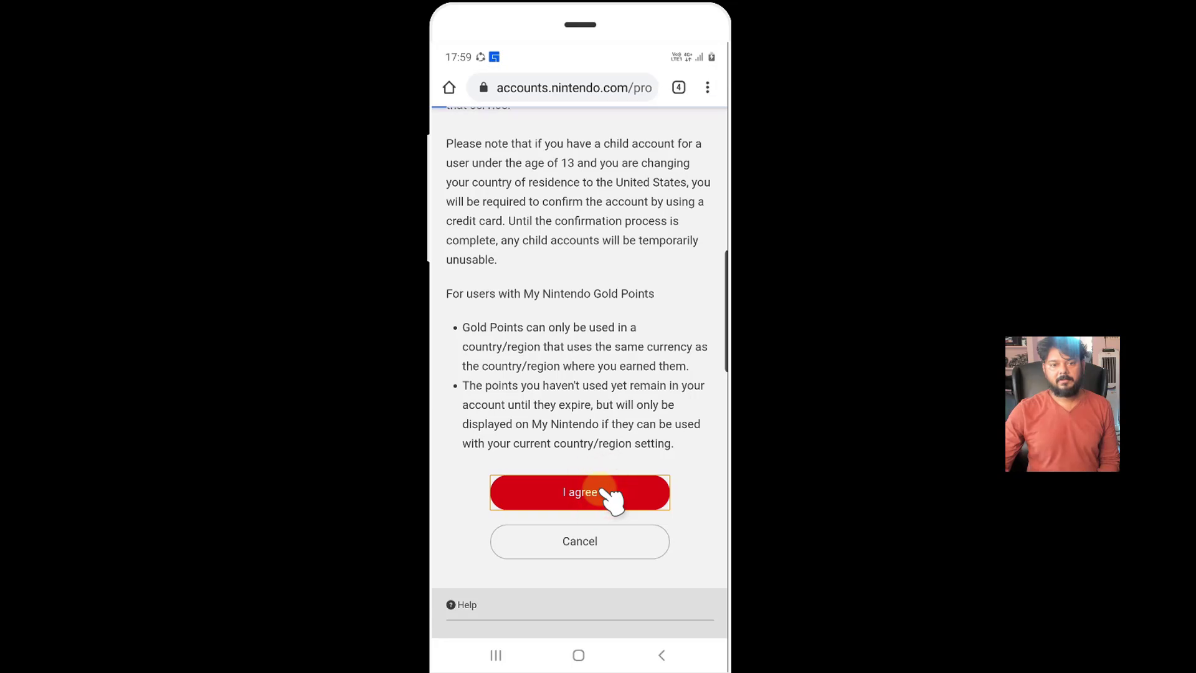
click(581, 492)
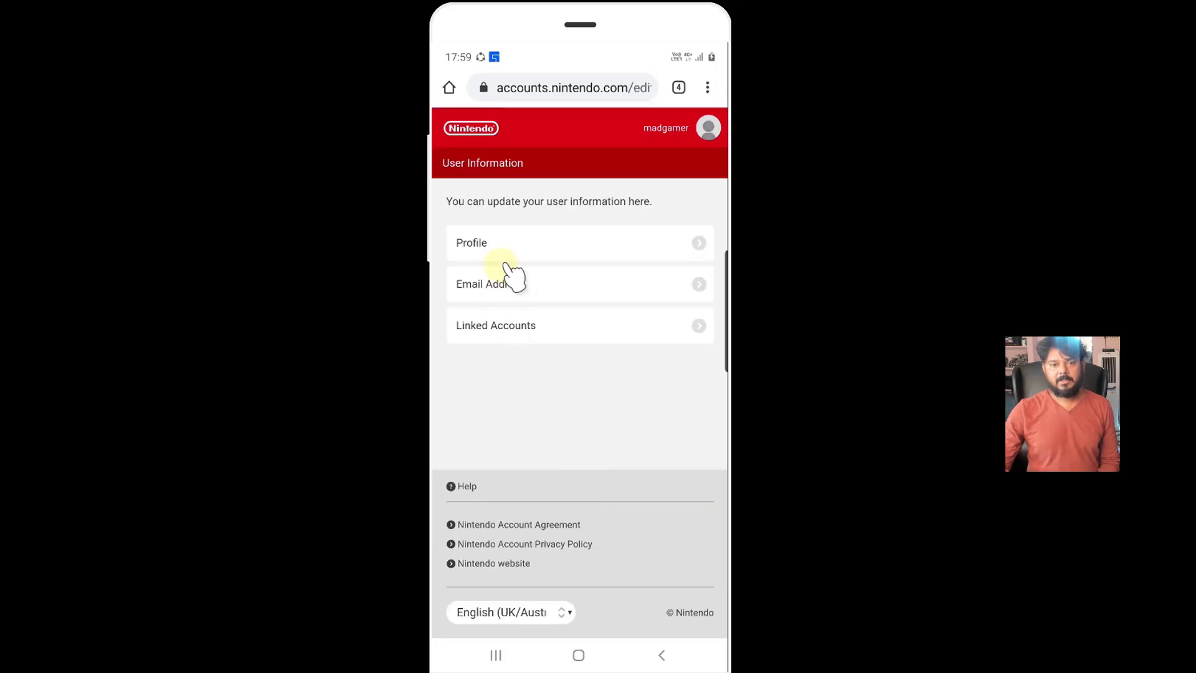
mouse_move(516, 238)
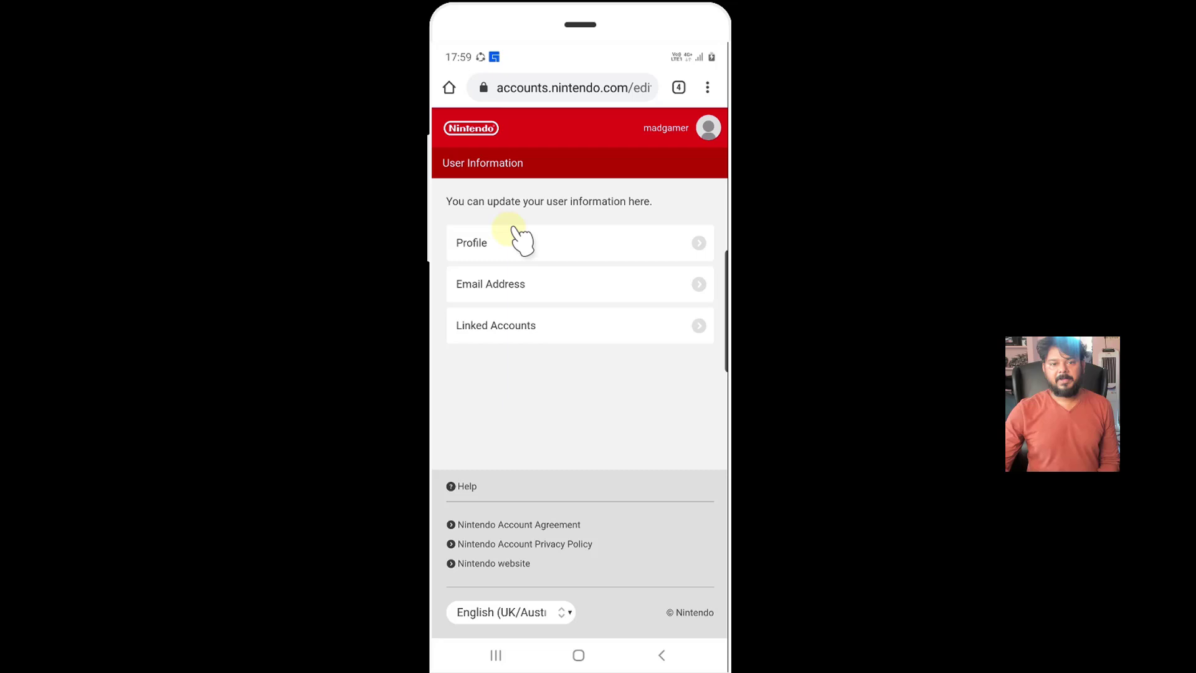
mouse_move(573, 247)
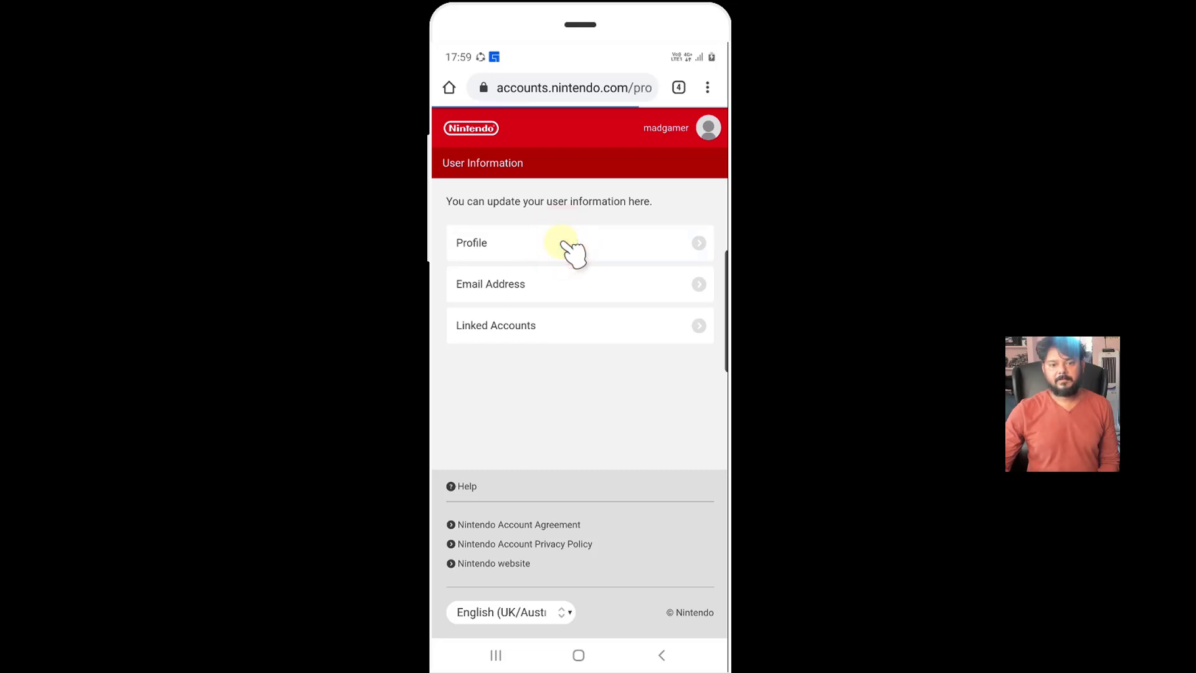
click(566, 243)
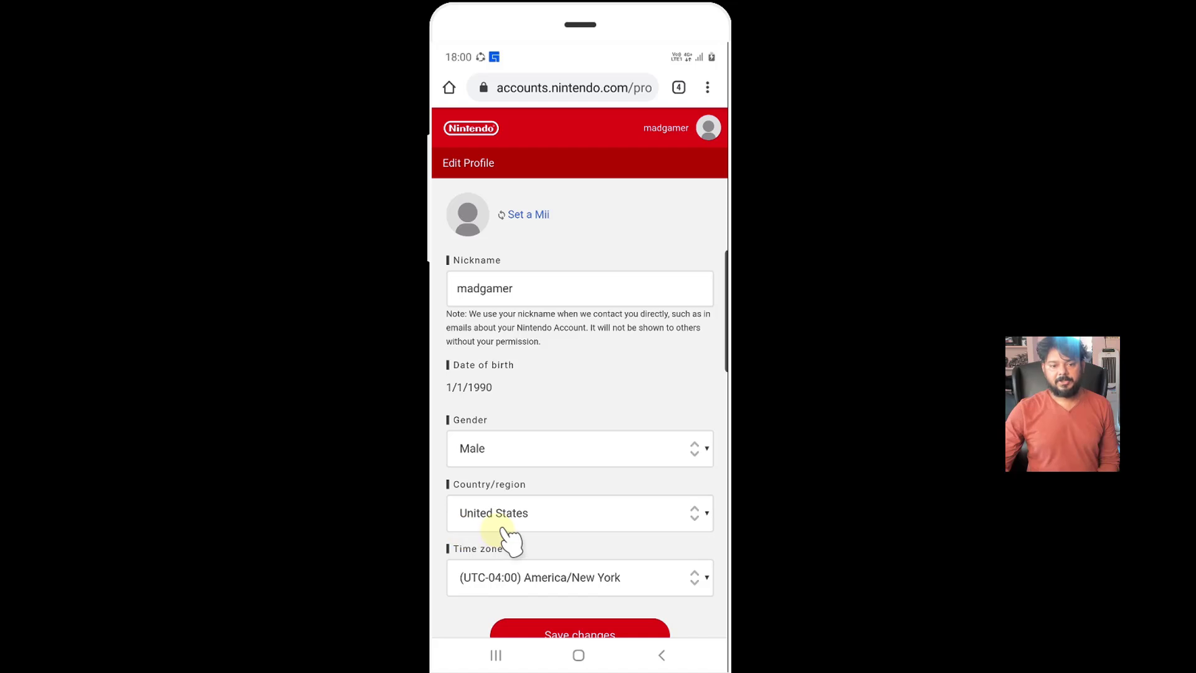
mouse_move(555, 516)
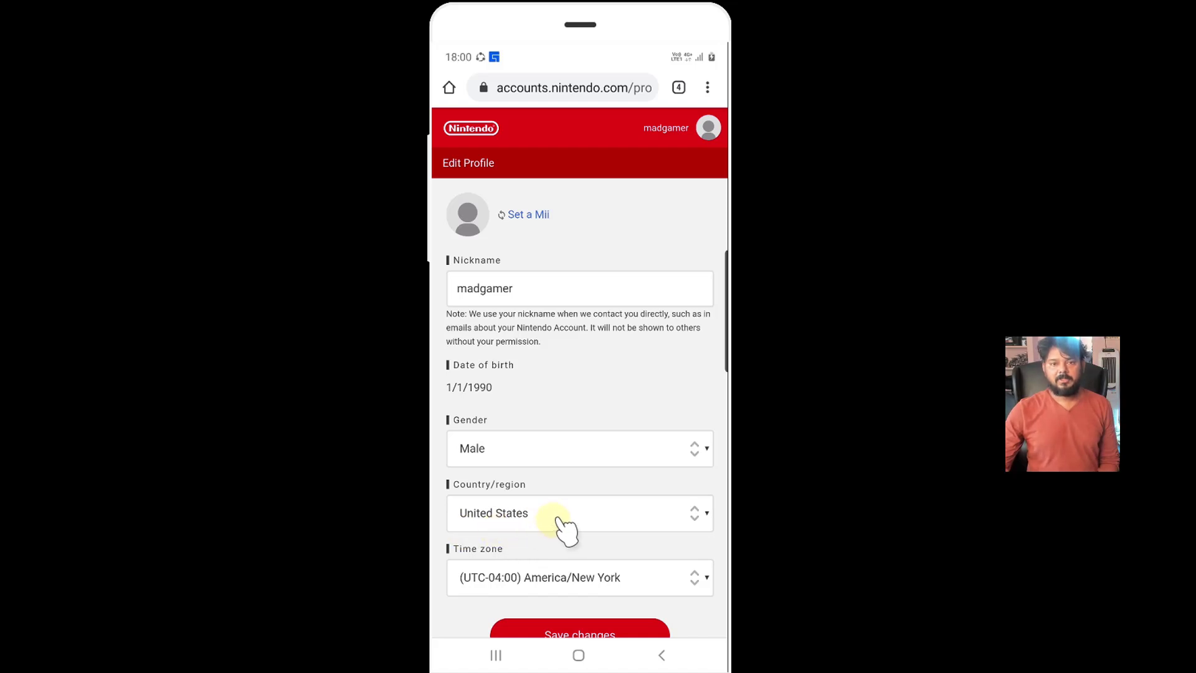
mouse_move(531, 433)
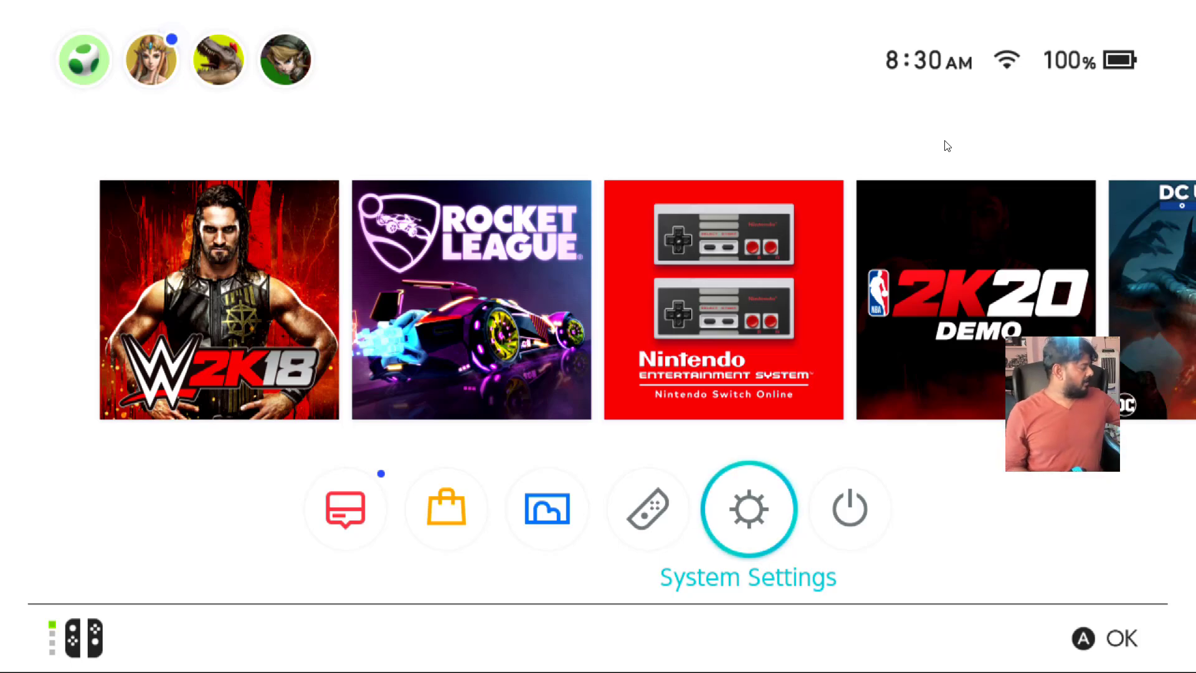
- Restart the console from the HOME Menu power options
click(848, 508)
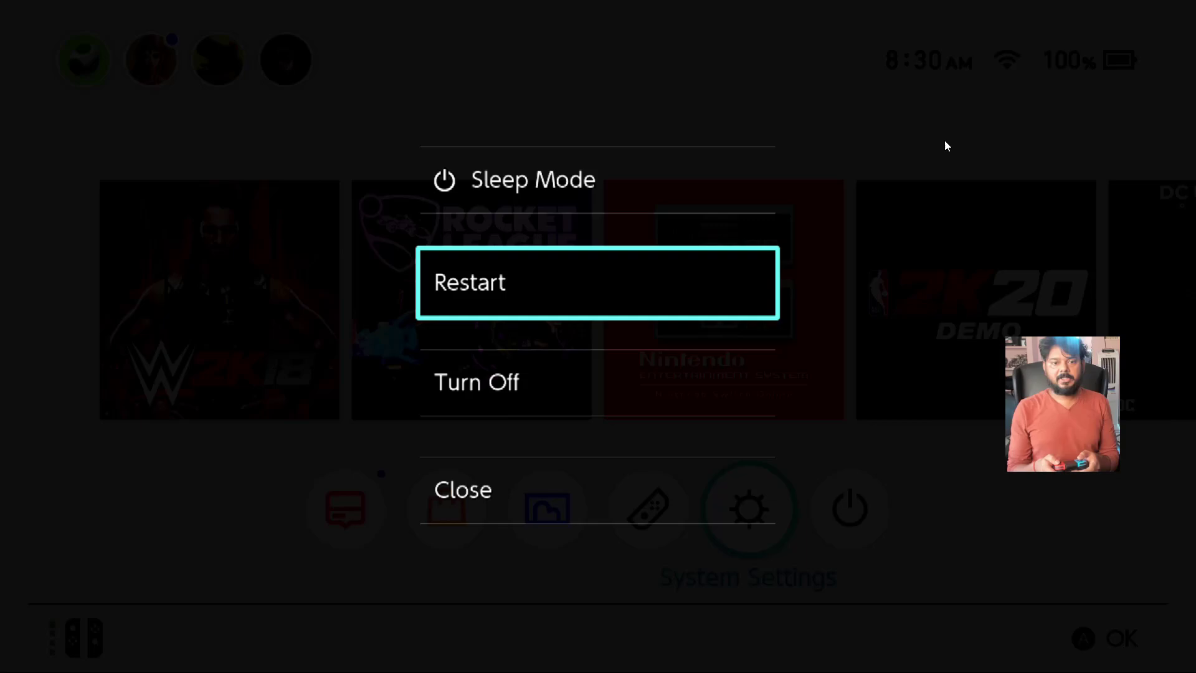
click(593, 282)
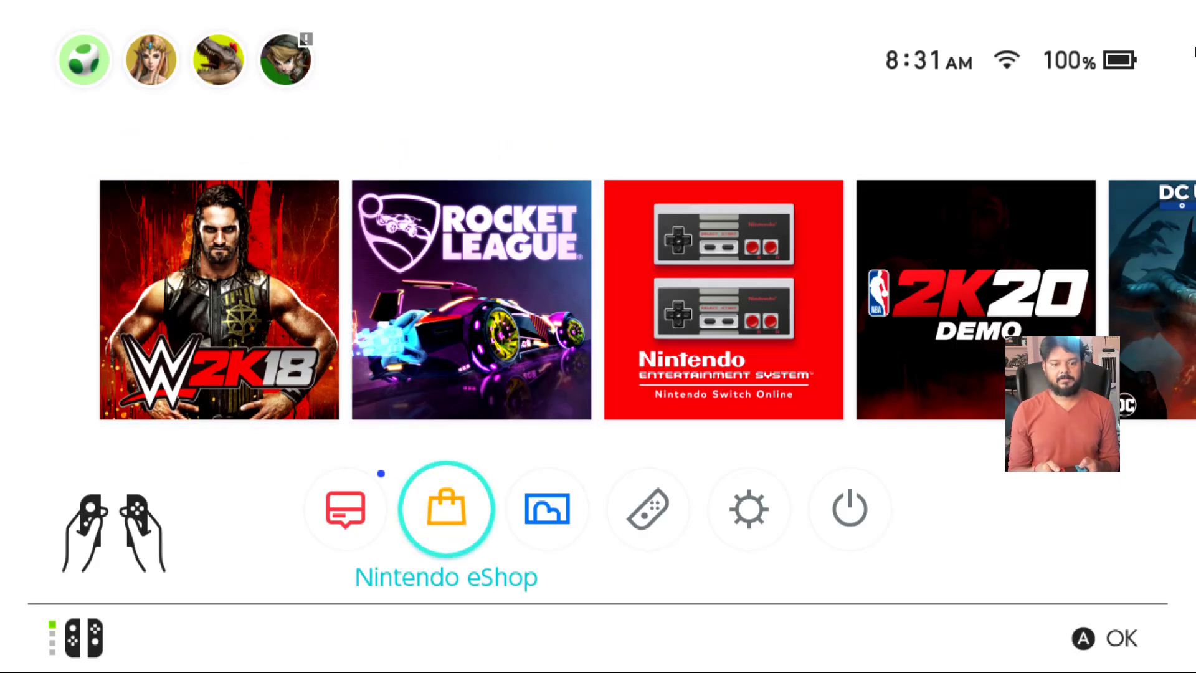
- Launch the Nintendo eShop, acknowledge the sign-in notice and start signing in
click(445, 510)
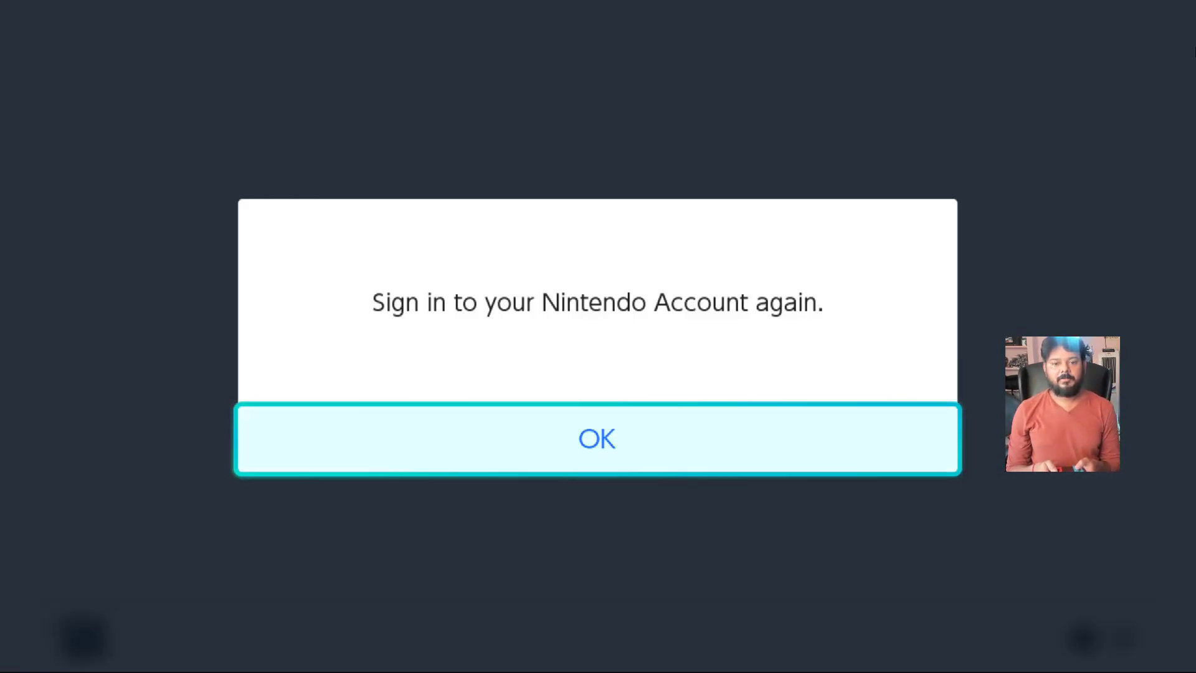
click(598, 455)
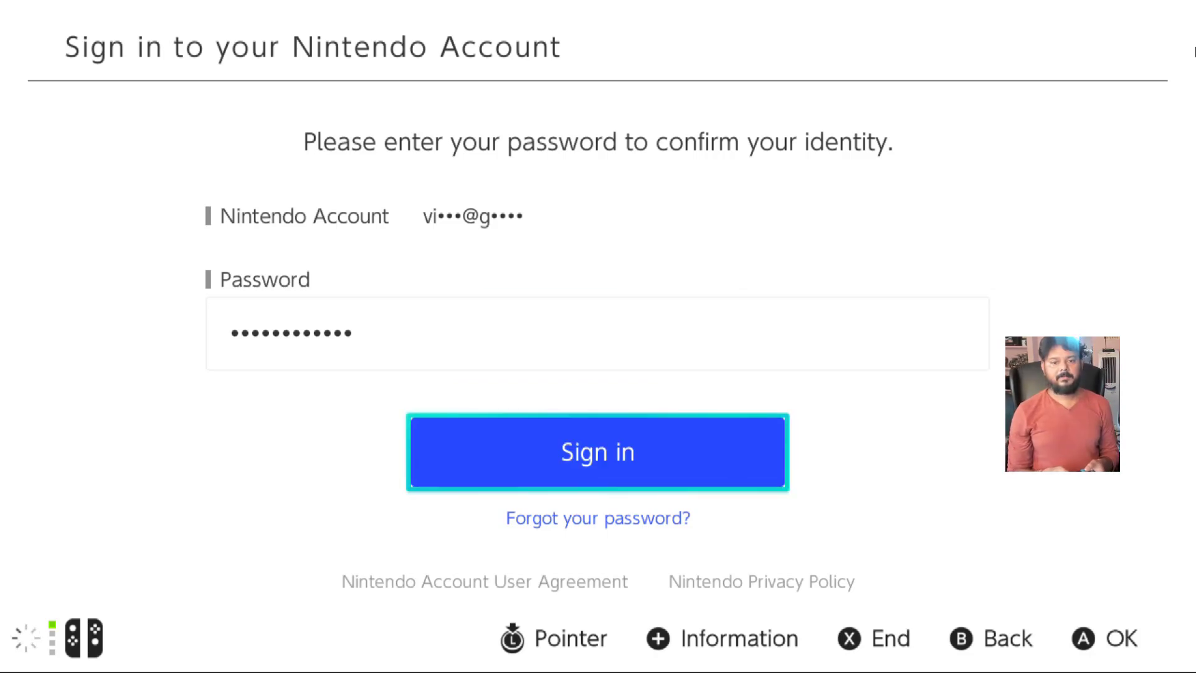
click(596, 452)
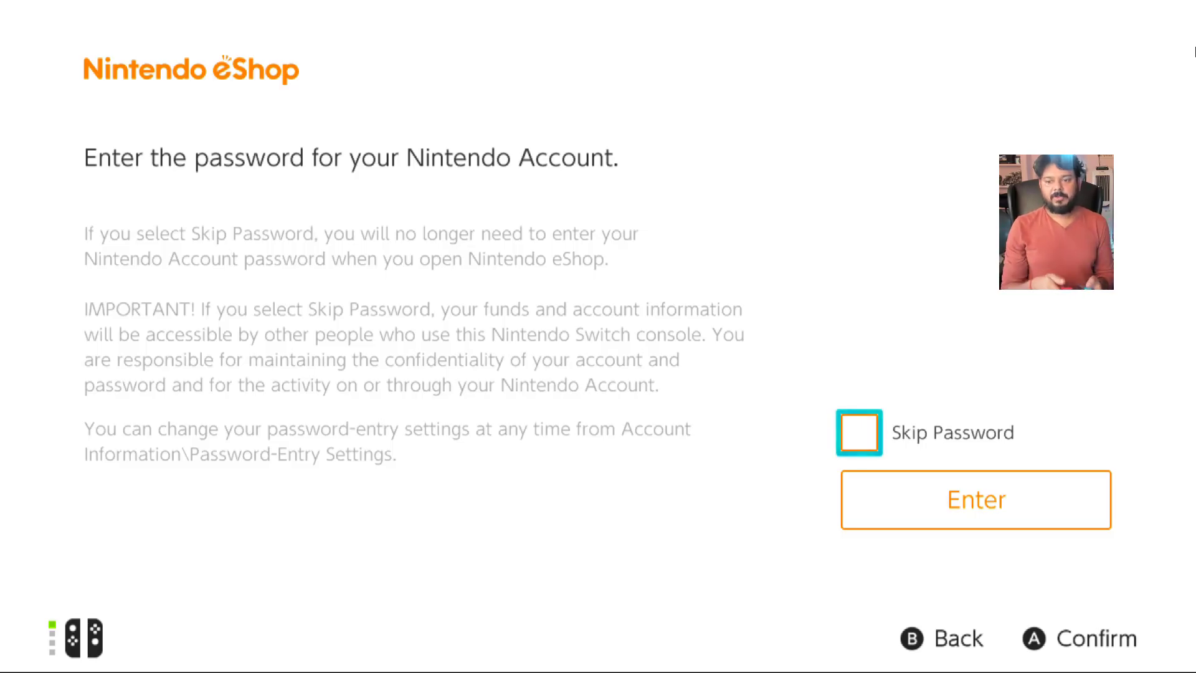
- Tick Skip Password for future eShop visits and confirm the choice
click(859, 432)
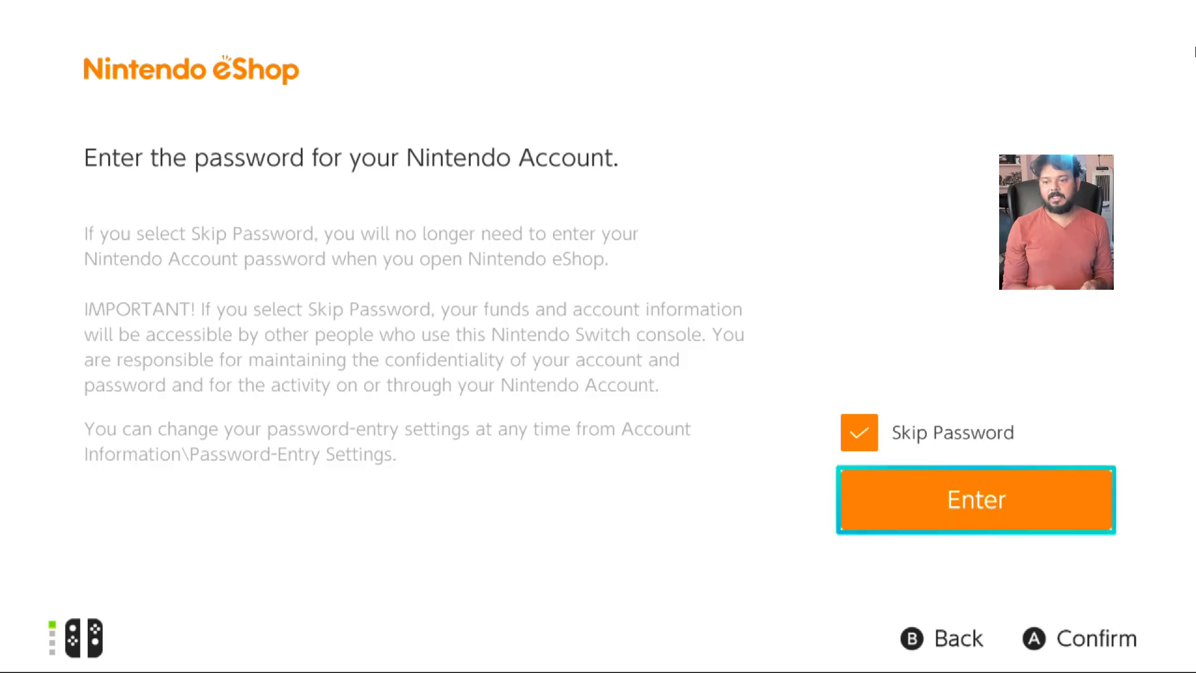
click(975, 500)
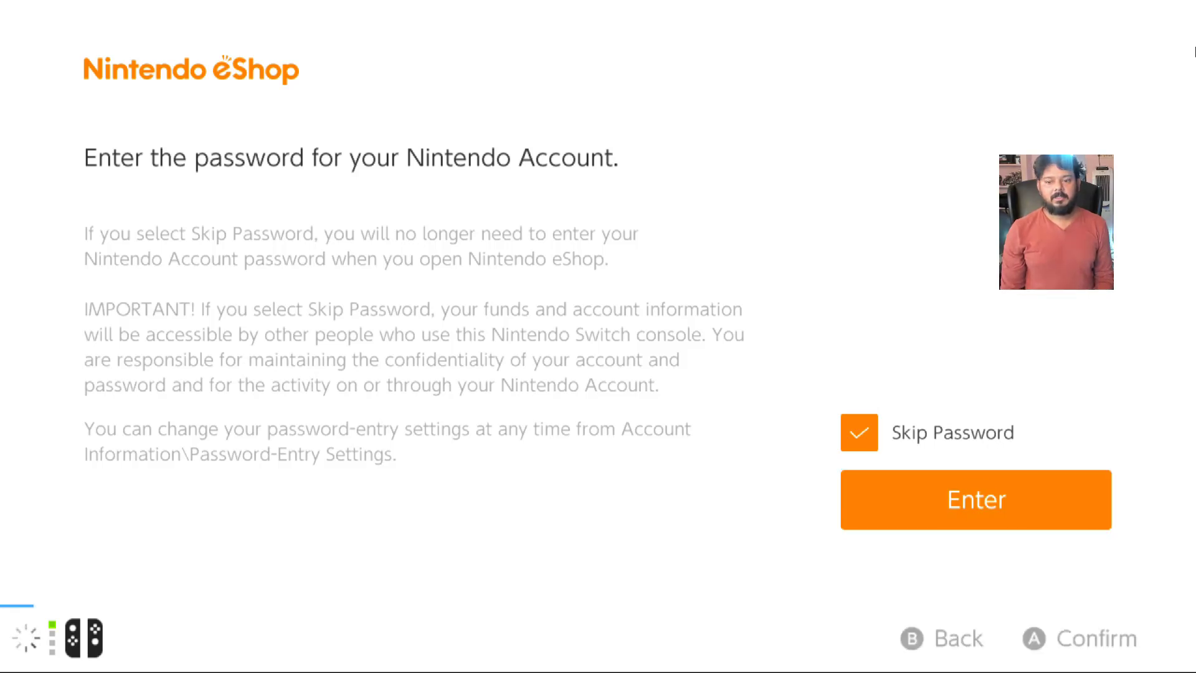
click(976, 499)
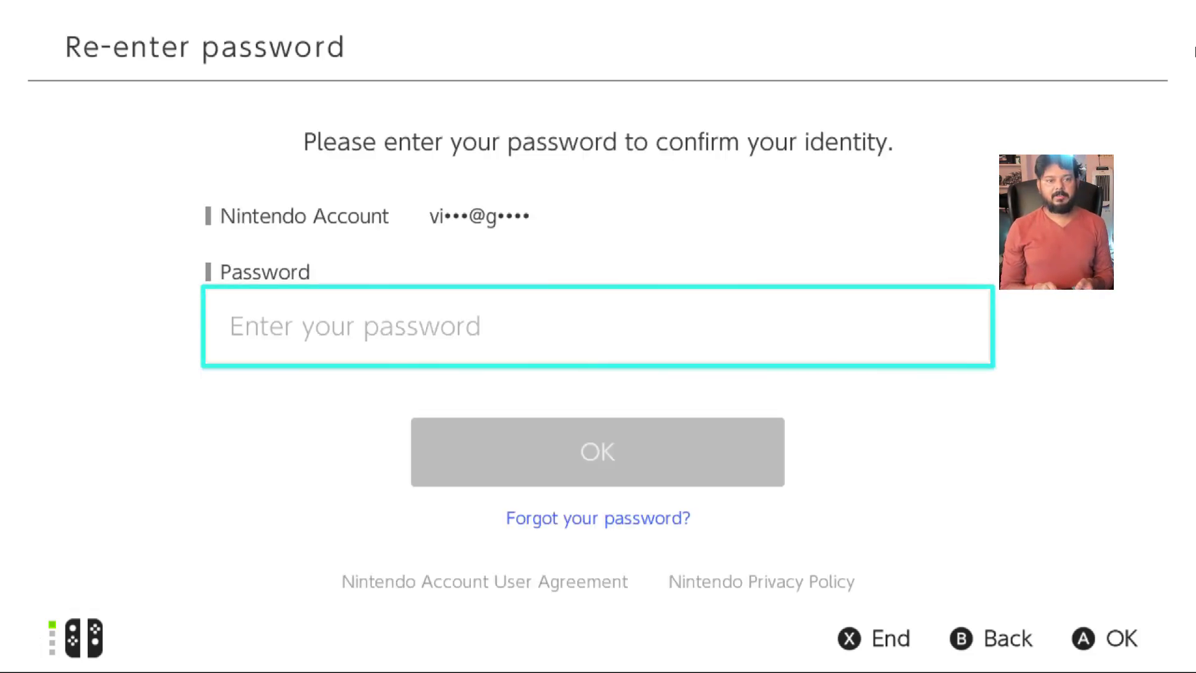
- Re-enter the account password so the eShop opens to its Featured page
click(596, 326)
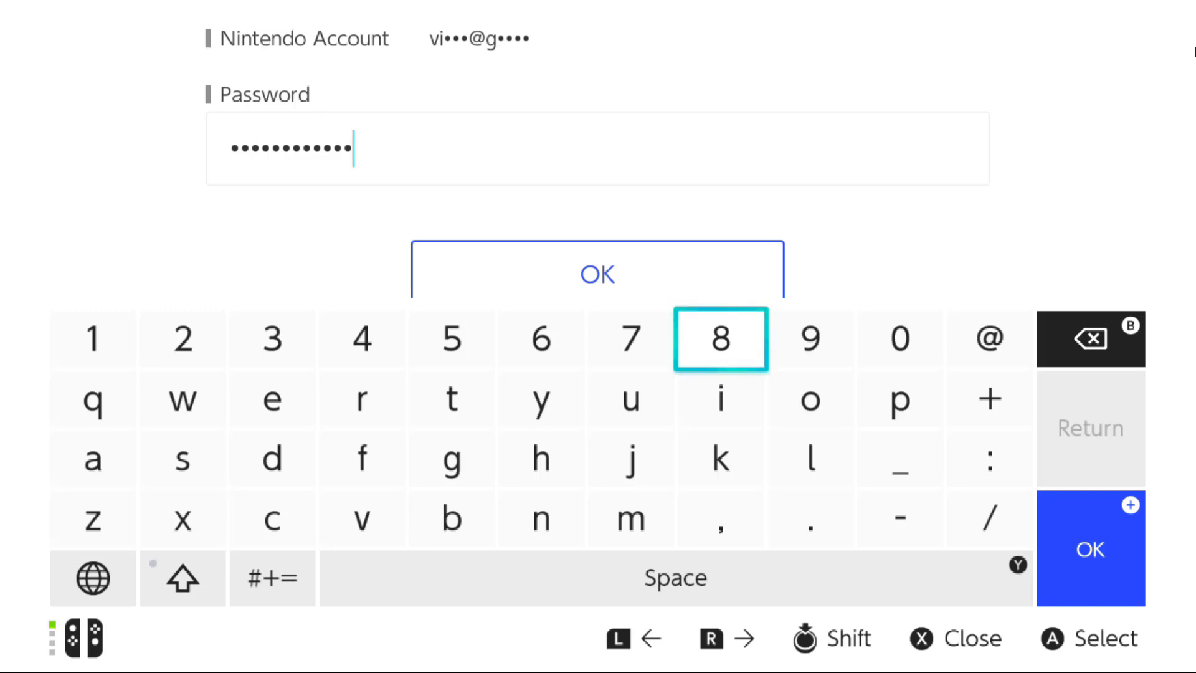
click(1094, 551)
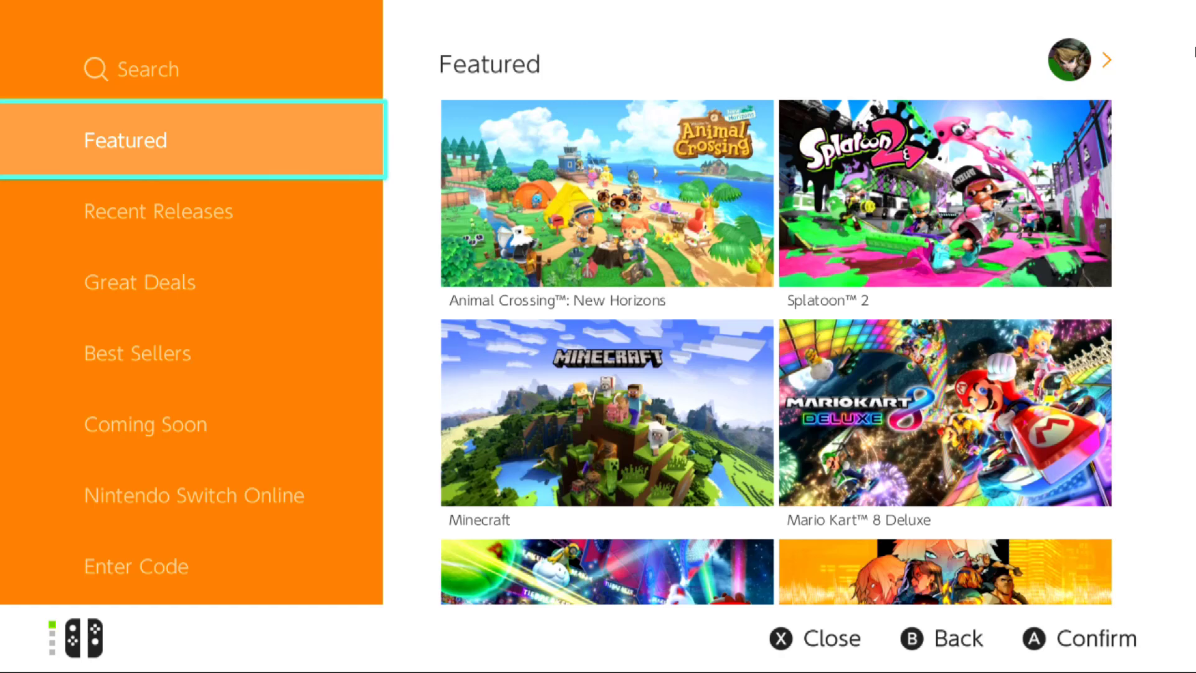
- Select Best Sellers in the eShop sidebar to load the All Games listing
click(137, 354)
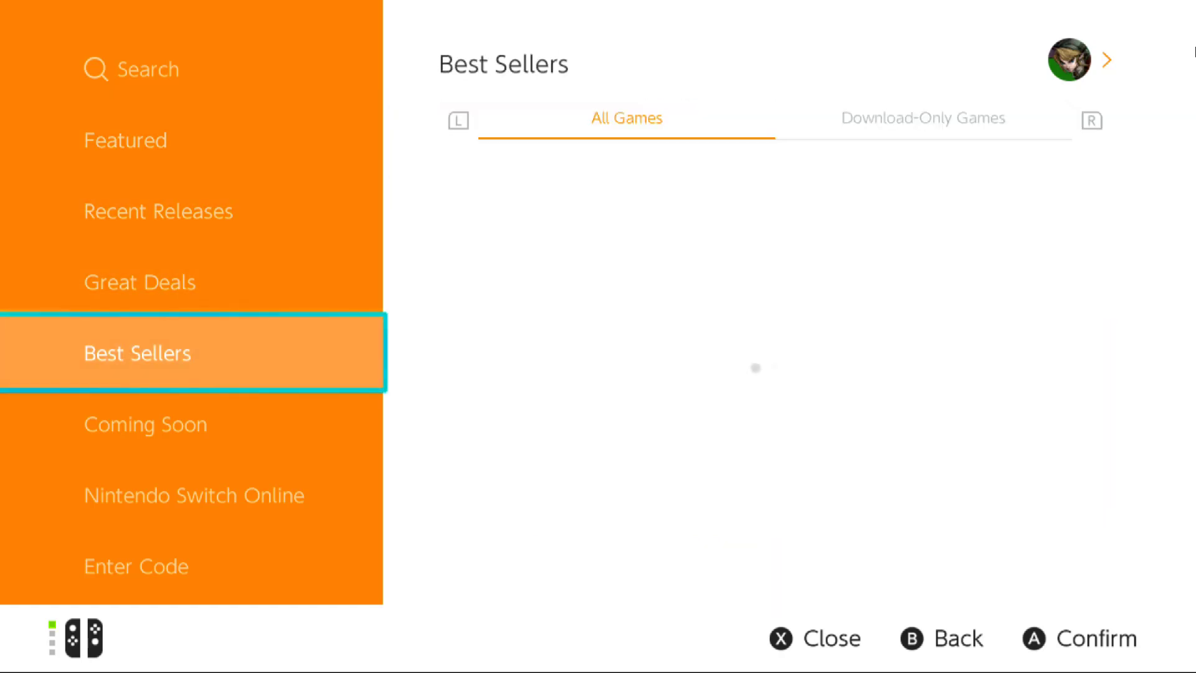